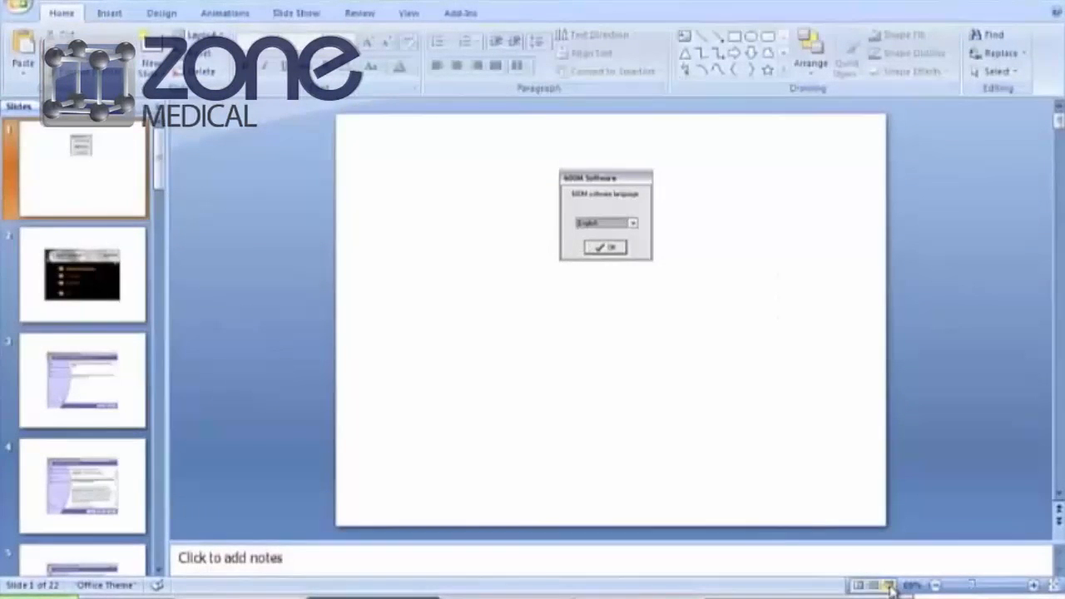
Start the slide show of the 600M Software installation screenshots.
click(598, 247)
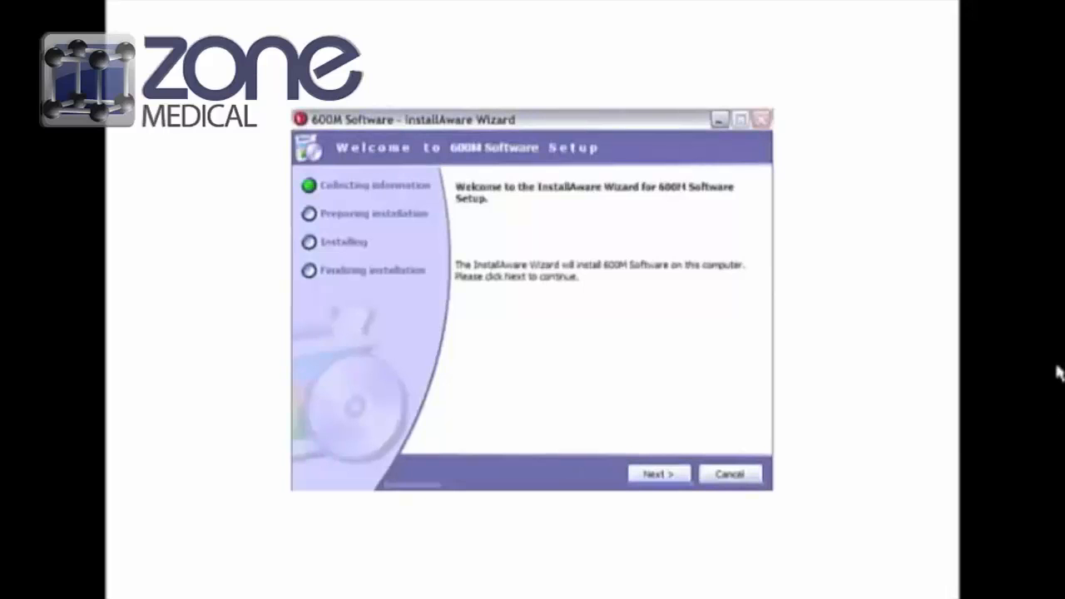
Install 600M Software with the default folder and shortcut group, then finish with Run checked.
click(657, 473)
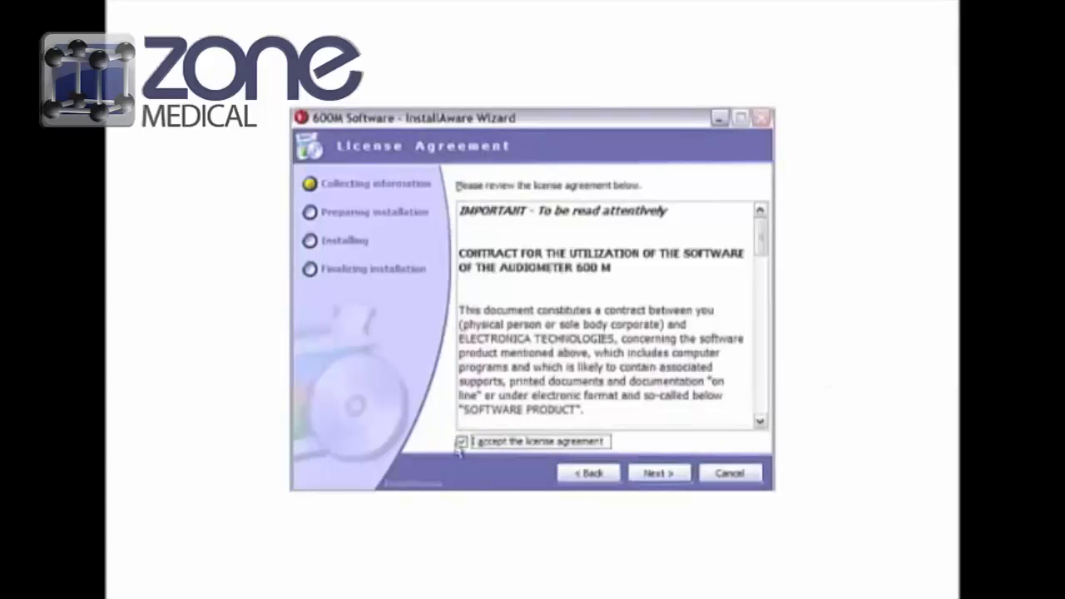
click(657, 473)
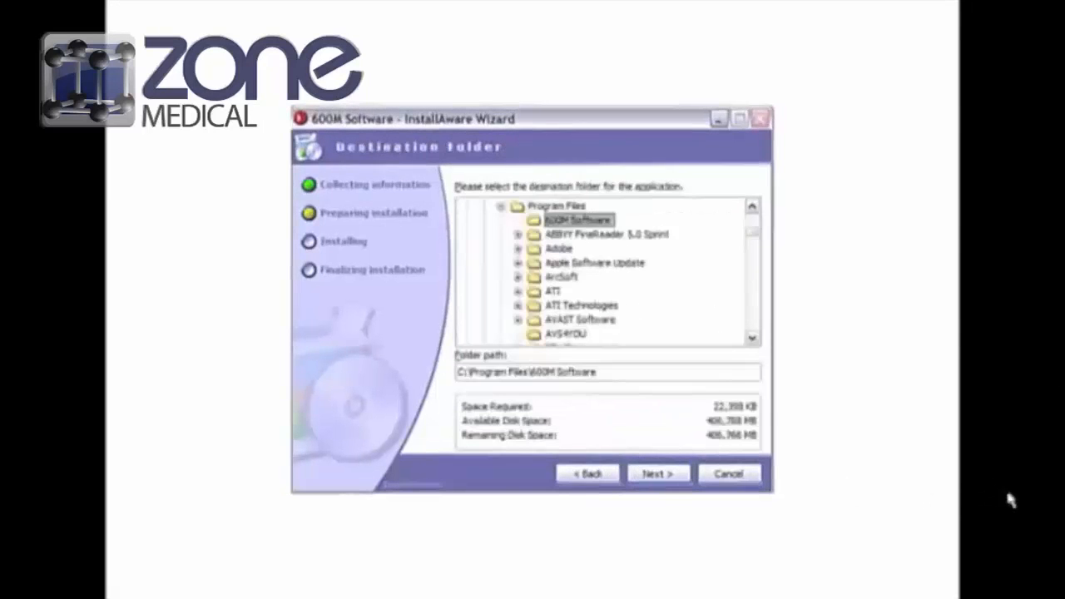
mouse_move(333, 158)
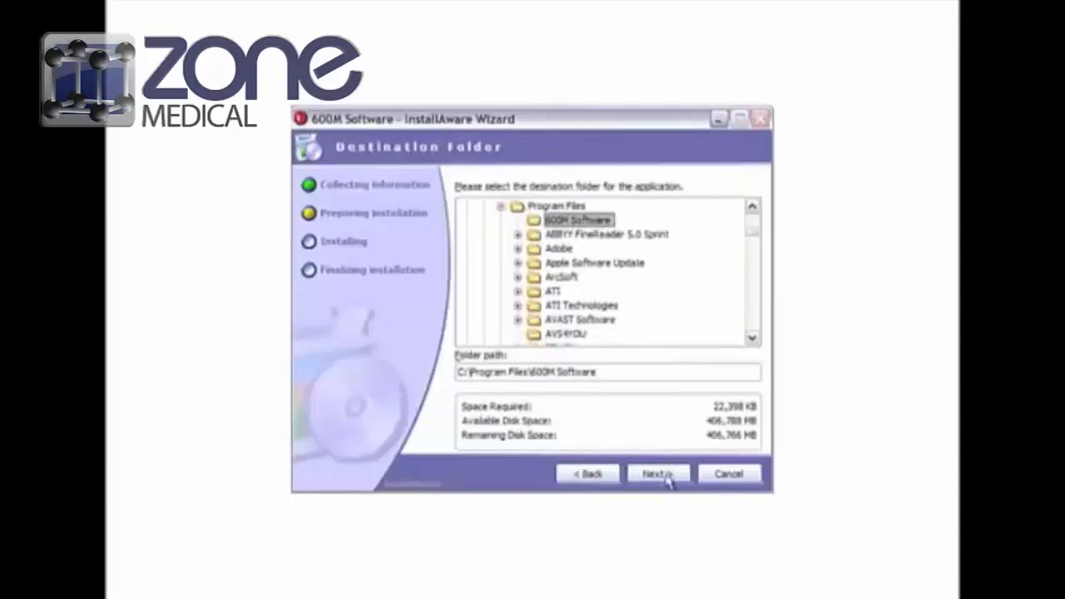
click(658, 473)
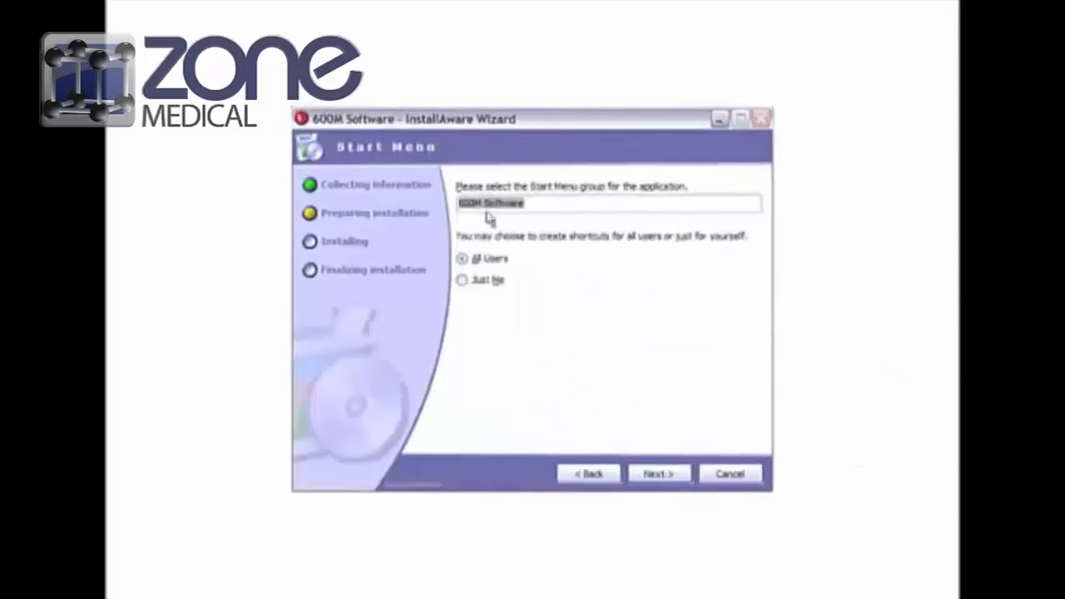
mouse_move(617, 408)
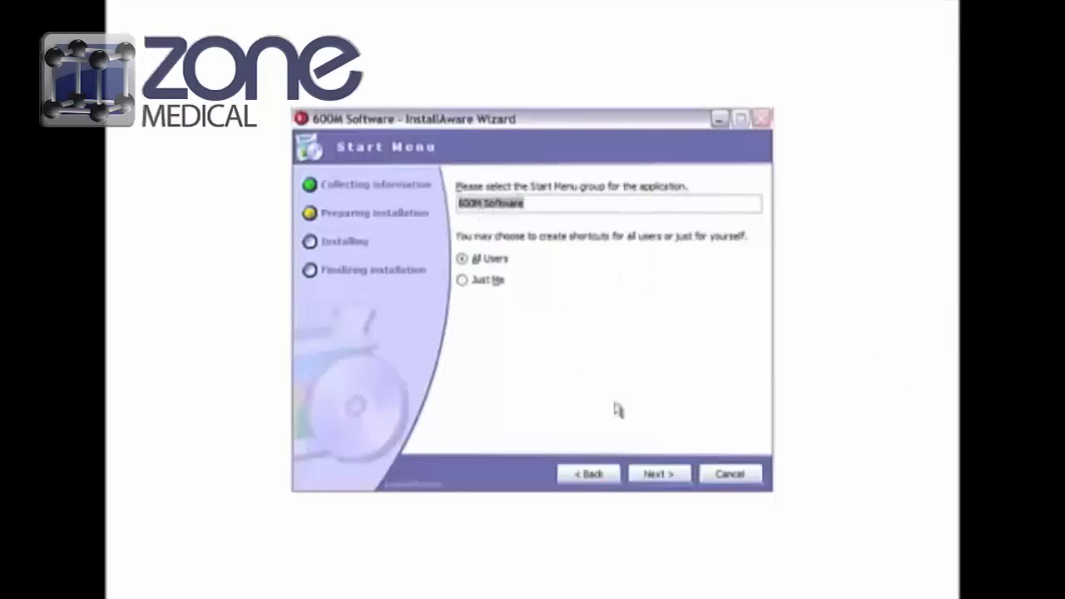
click(658, 473)
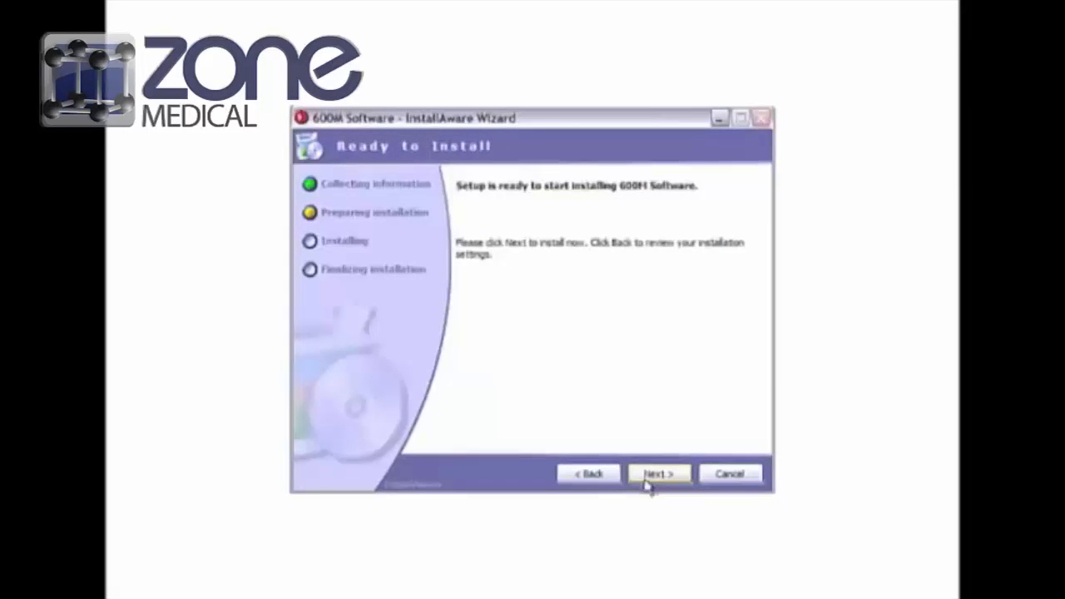
click(658, 472)
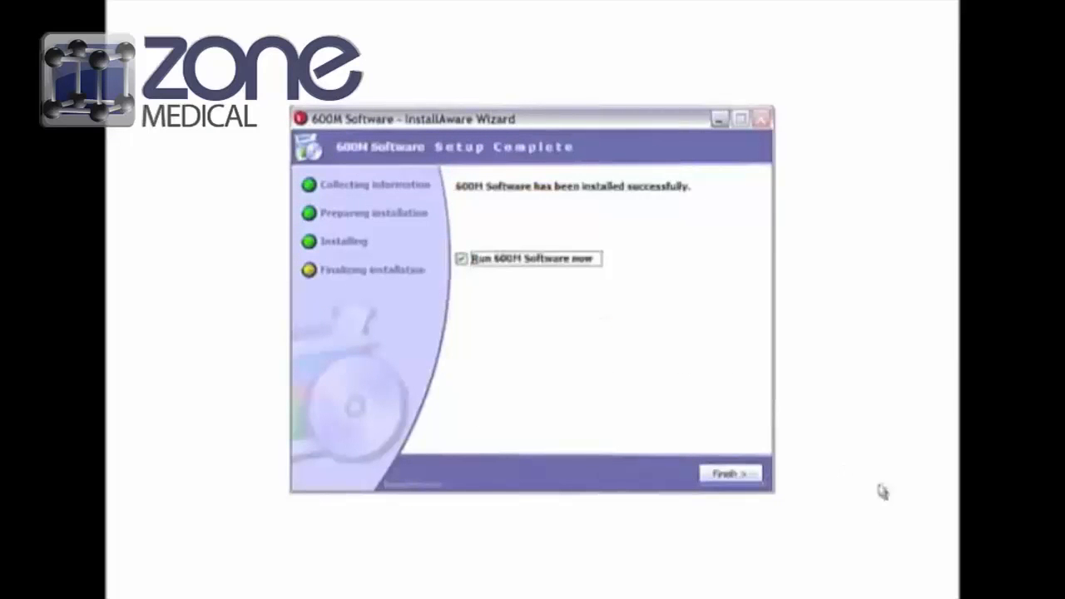
mouse_move(478, 275)
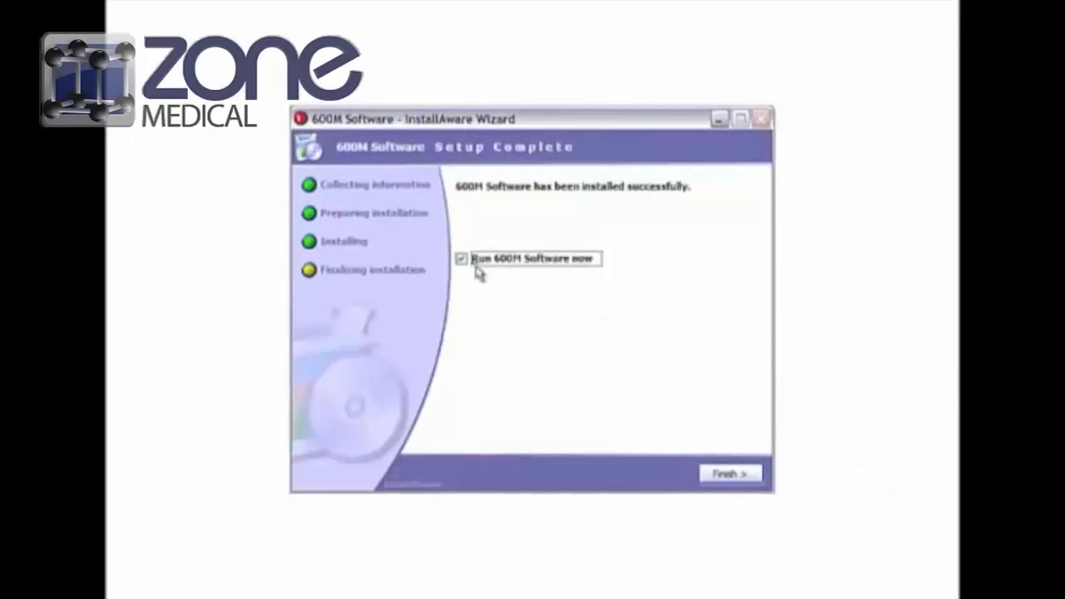
click(729, 472)
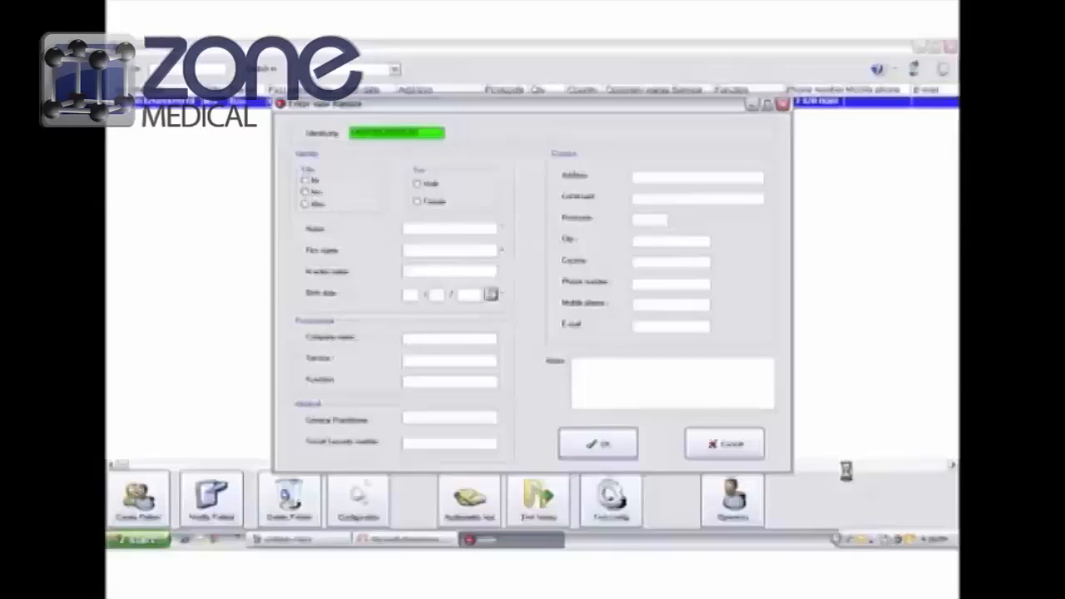
mouse_move(853, 468)
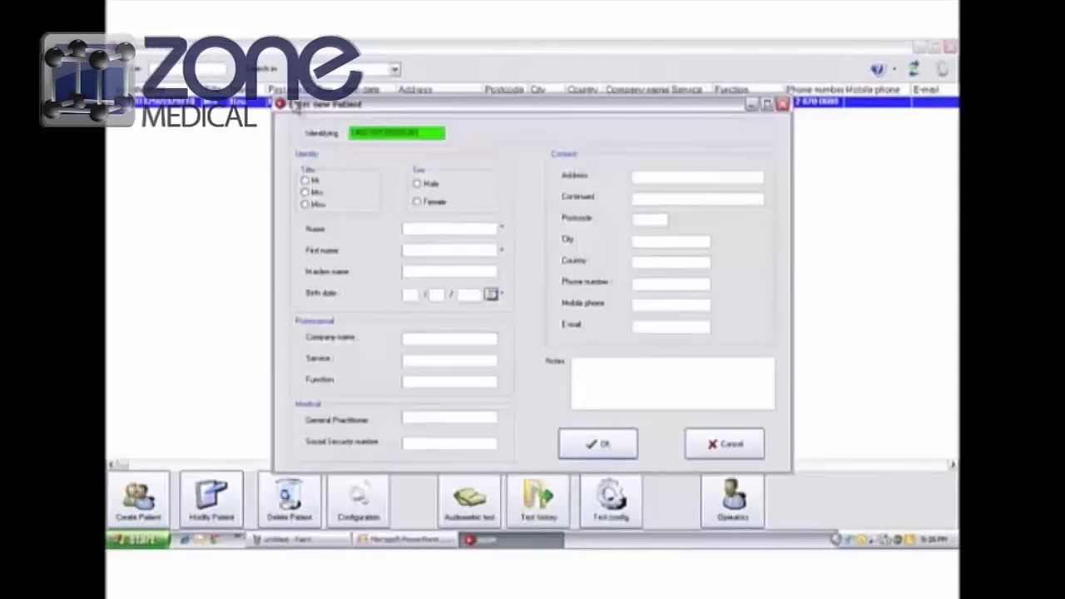
mouse_move(843, 389)
text(Annual Hearing Test)
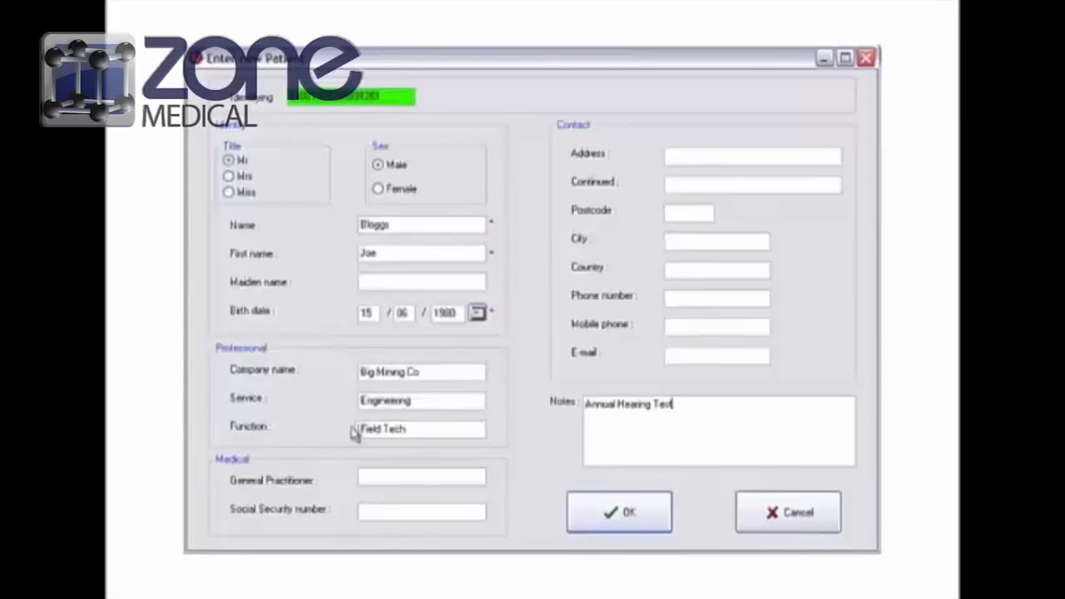
mouse_move(587, 427)
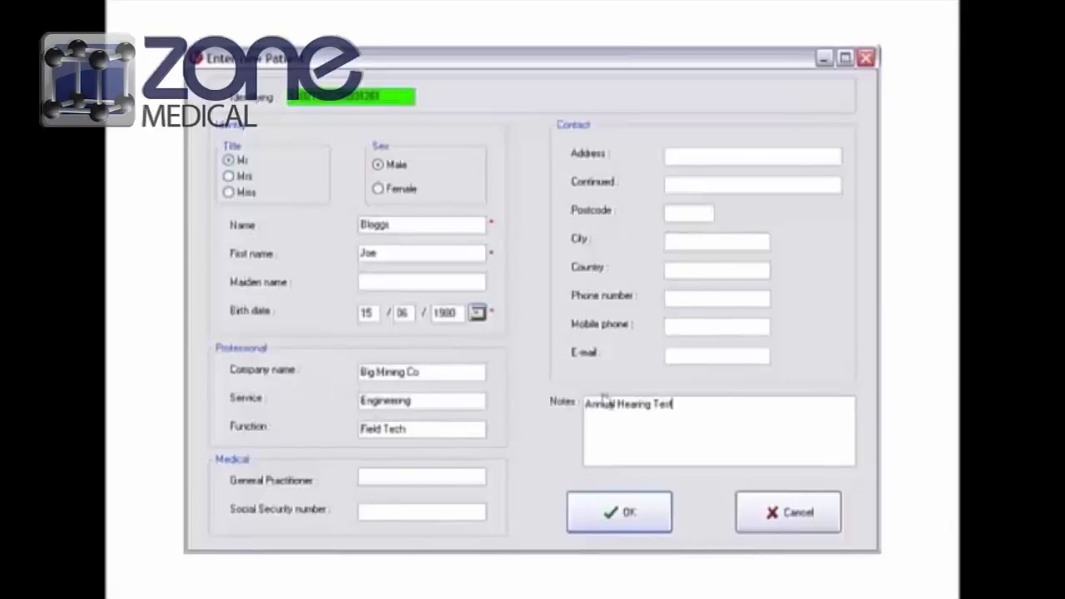
Save the male patient record with employer Big Mining Co, Engineering, Field Tech role.
click(619, 511)
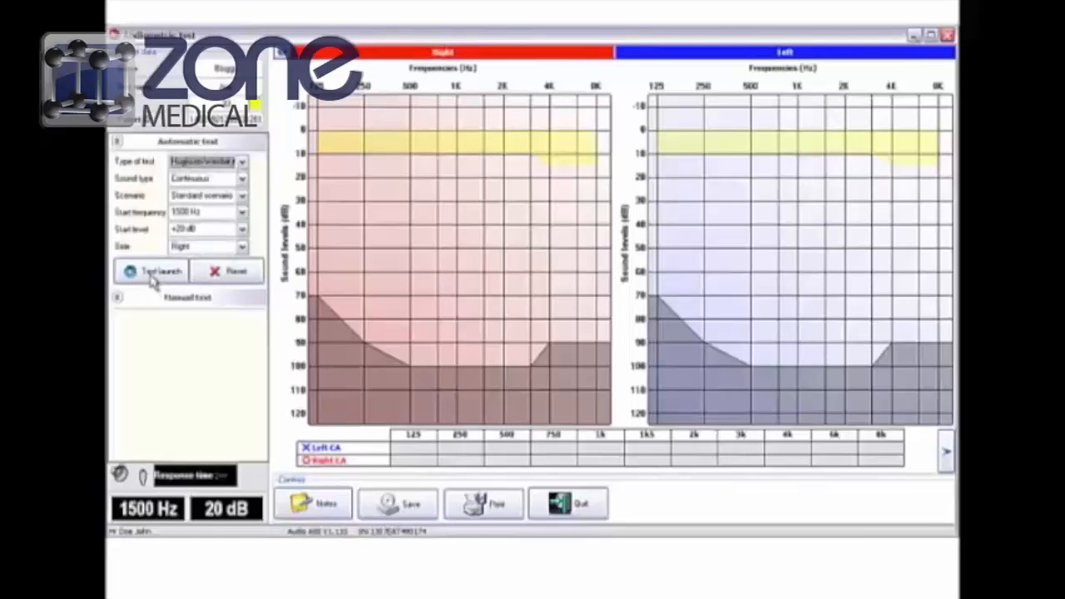
mouse_move(248, 320)
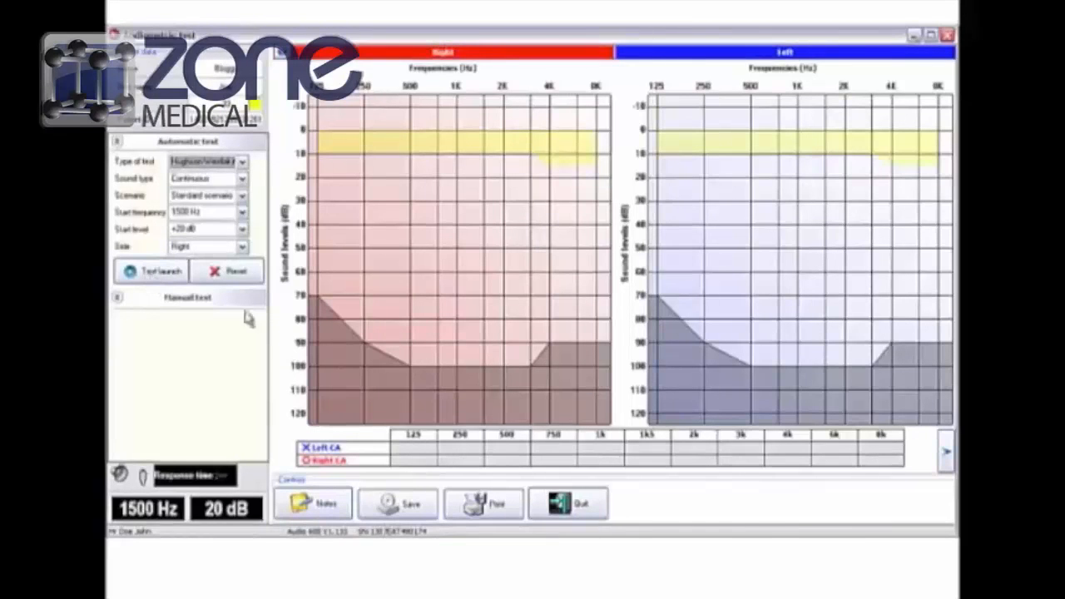
Launch the automatic hearing test and confirm the Notes dialog when it finishes.
click(151, 271)
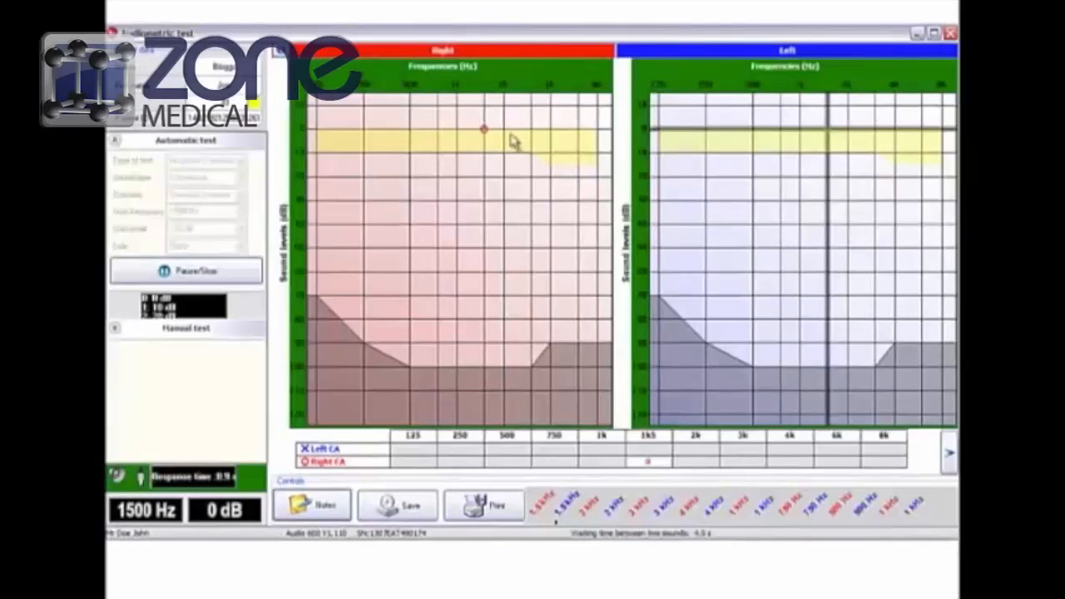
mouse_move(495, 169)
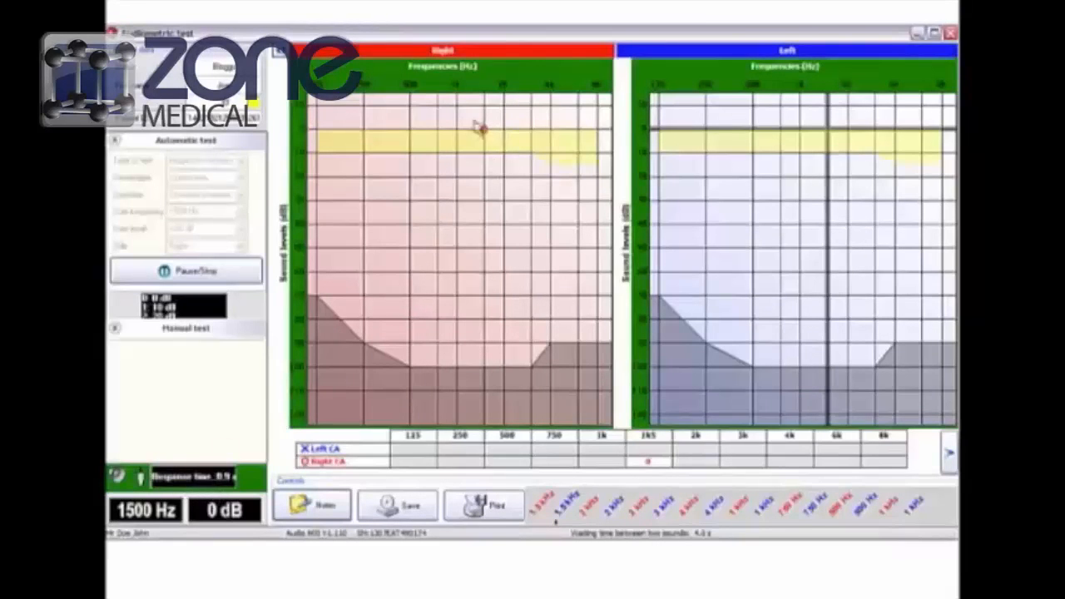
mouse_move(687, 383)
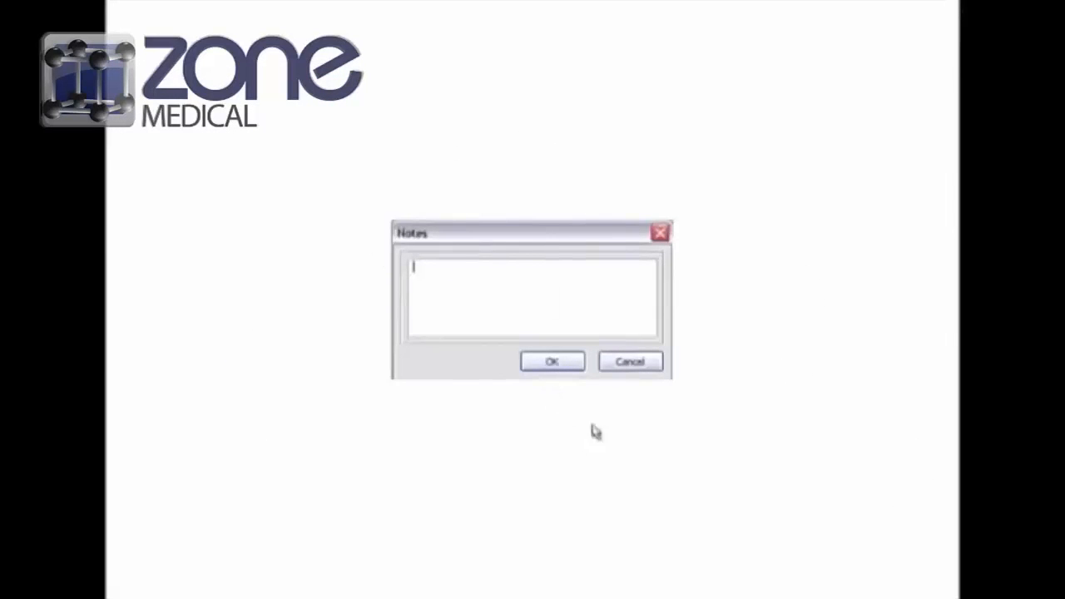
click(551, 360)
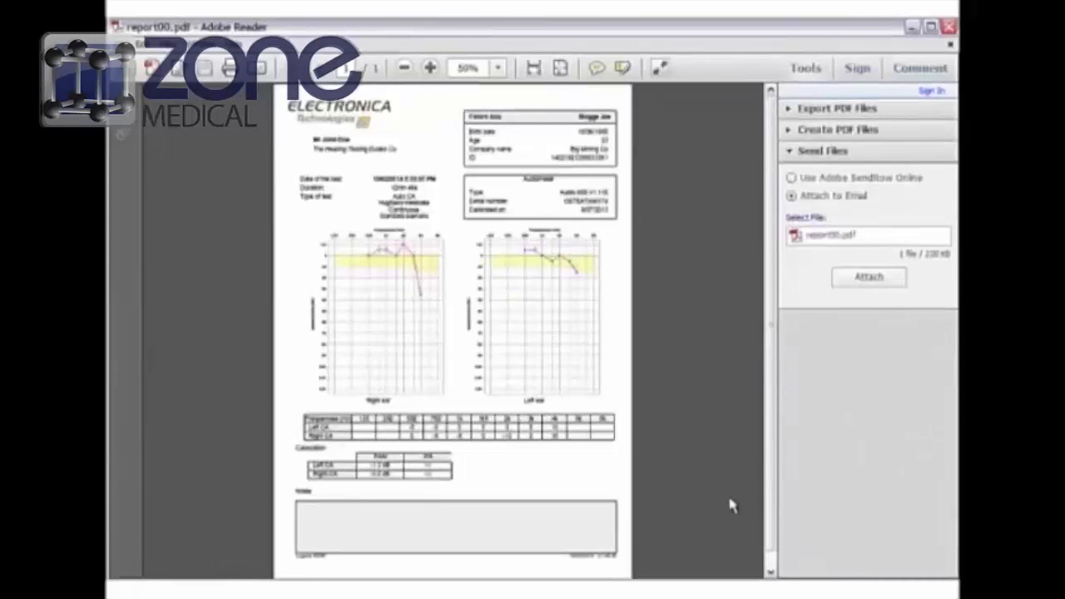
mouse_move(743, 480)
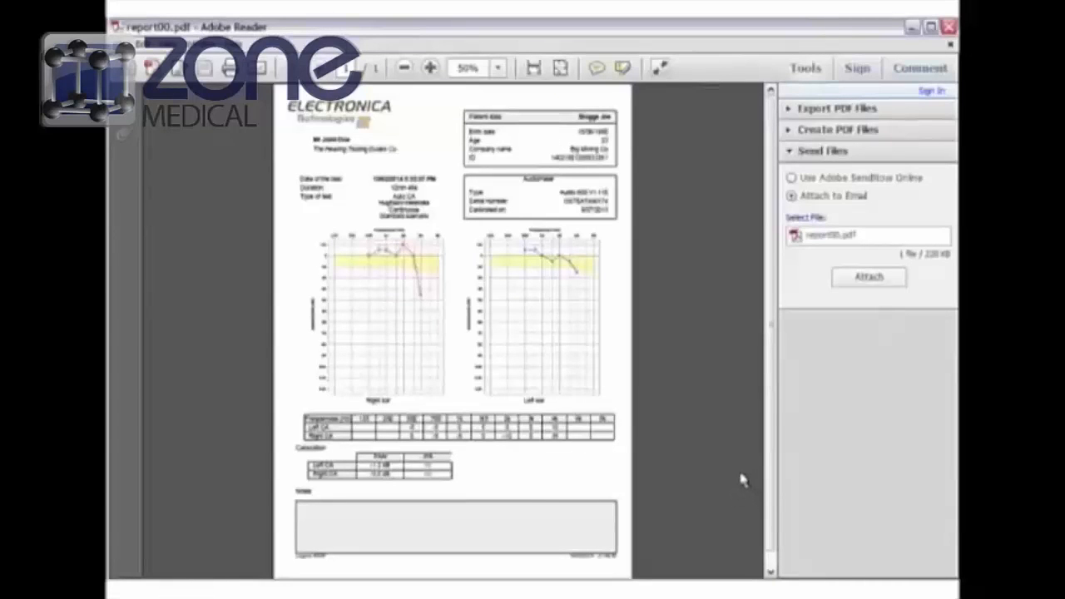
mouse_move(233, 344)
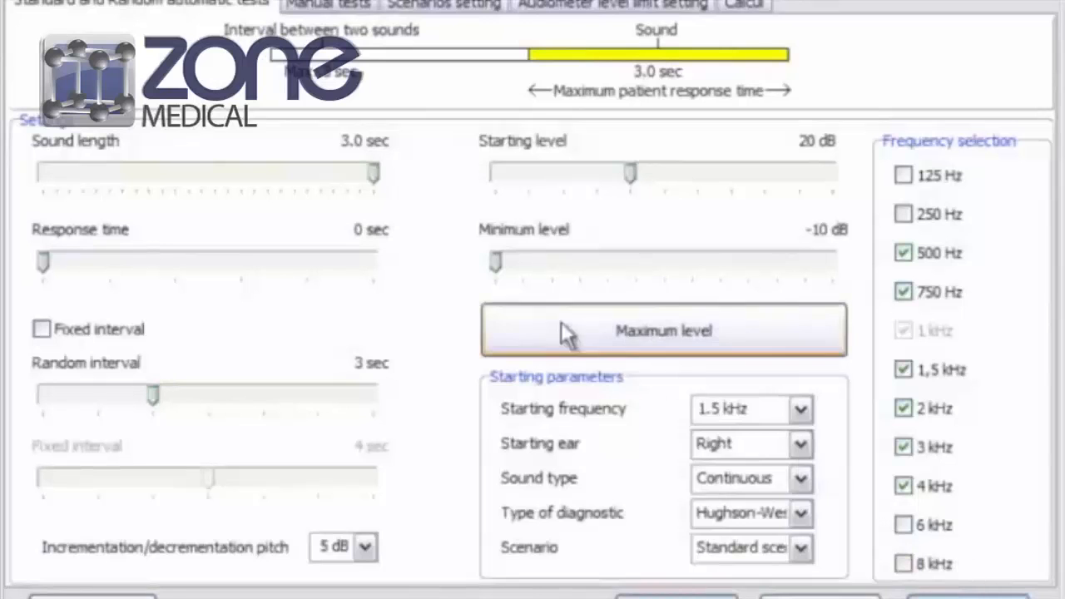
mouse_move(753, 424)
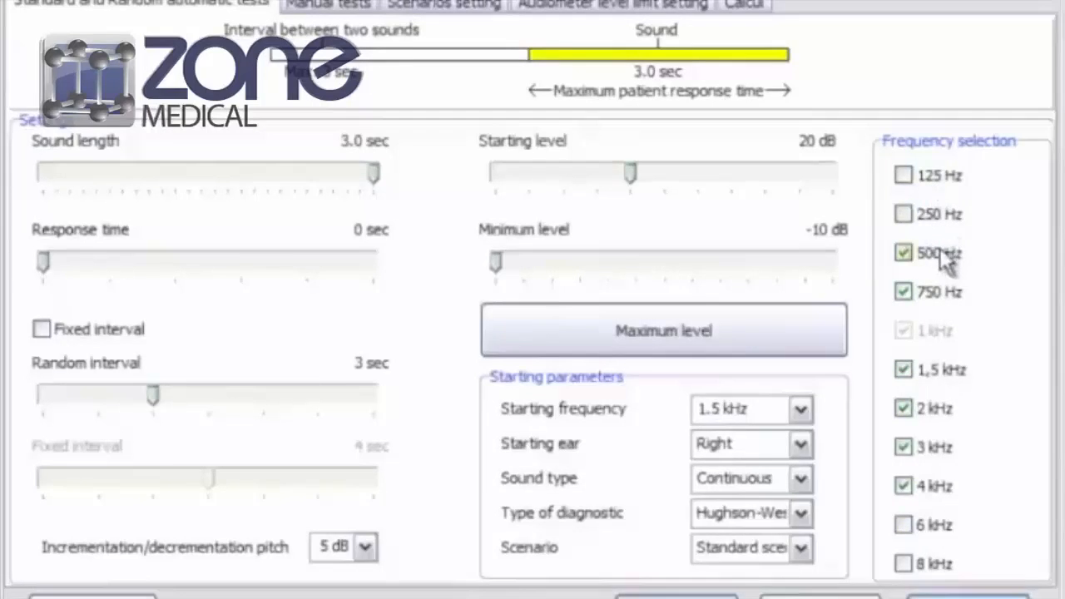
mouse_move(940, 350)
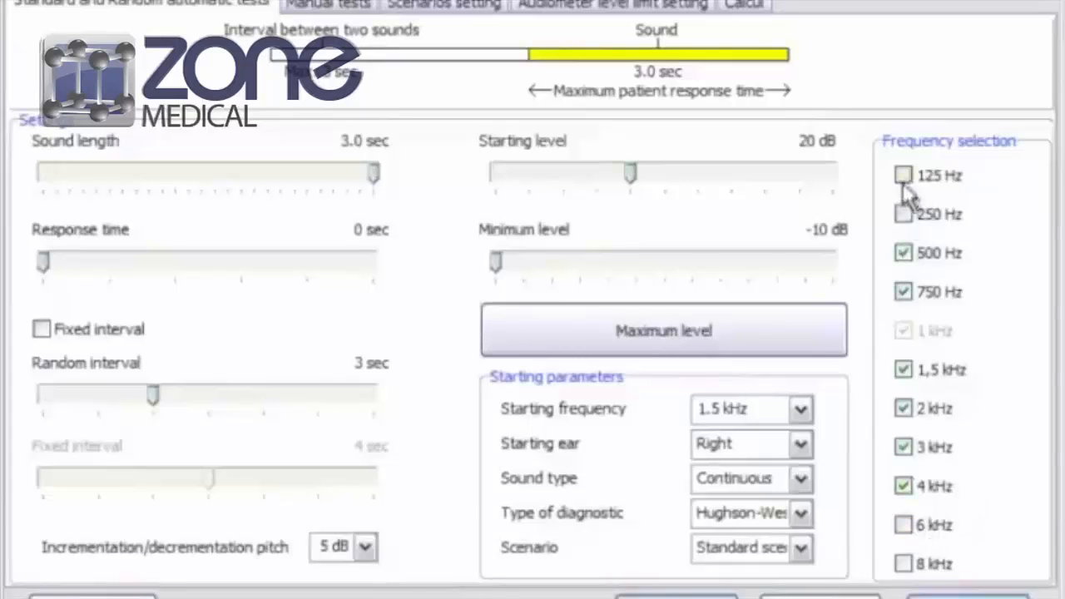
mouse_move(823, 511)
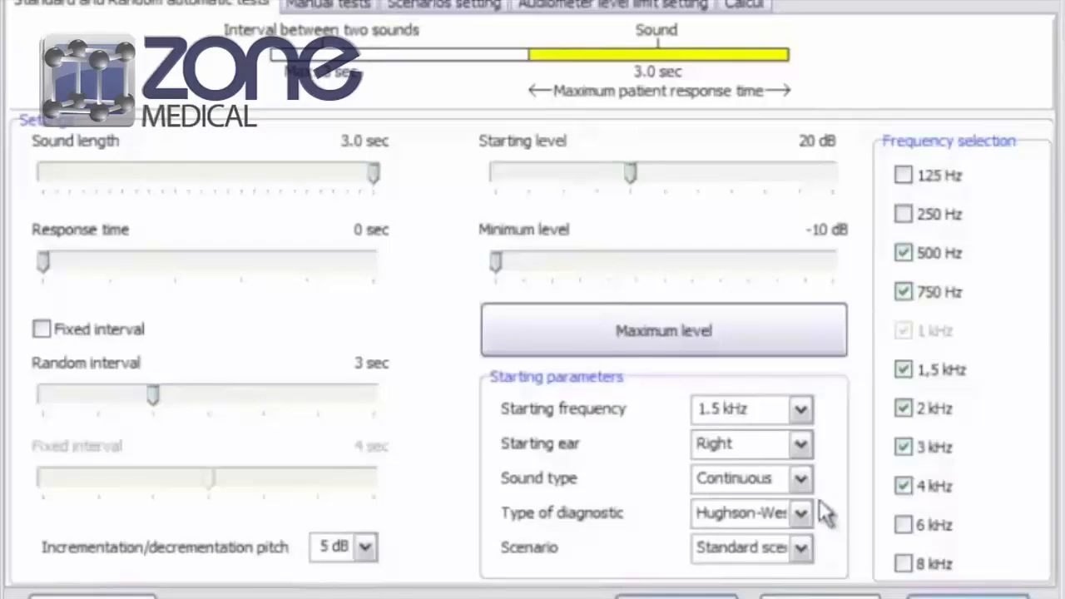
Keep the diagnostic type and Continuous sound, then view Manual tests and Scenarios settings.
click(800, 512)
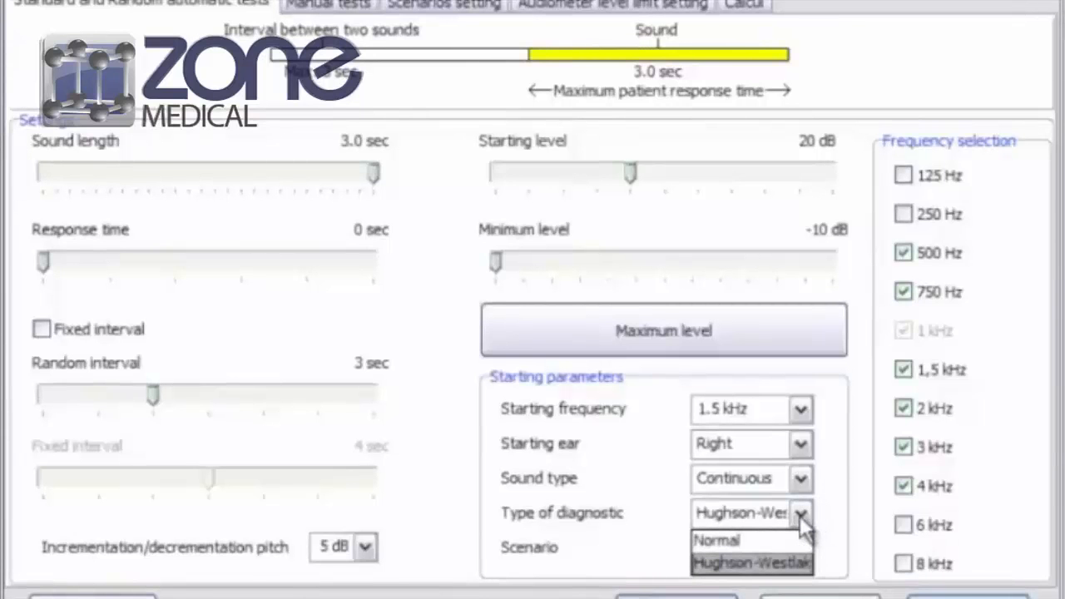
click(751, 563)
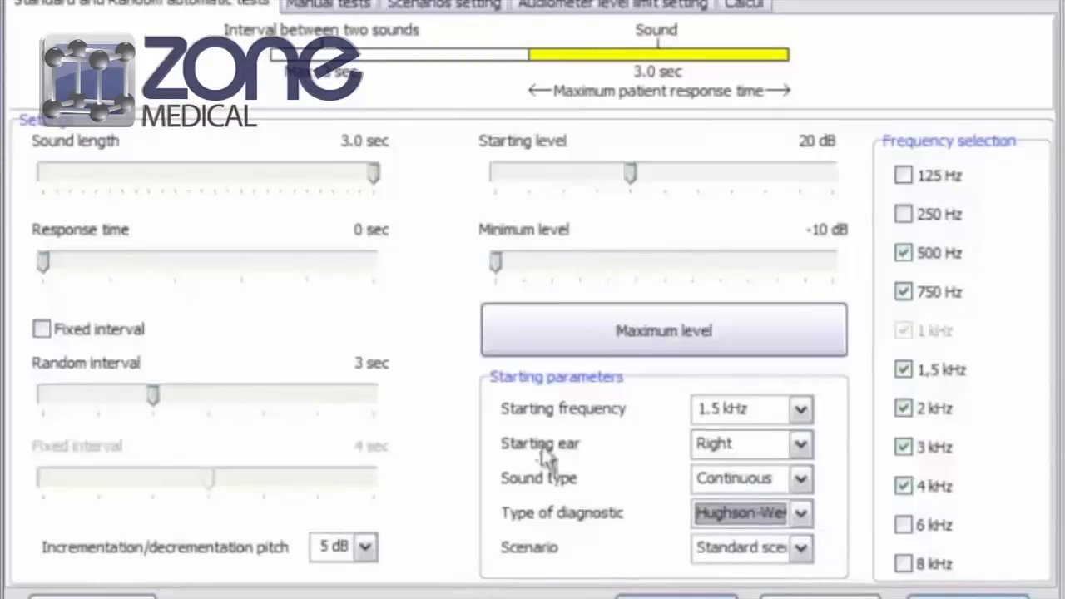
click(798, 477)
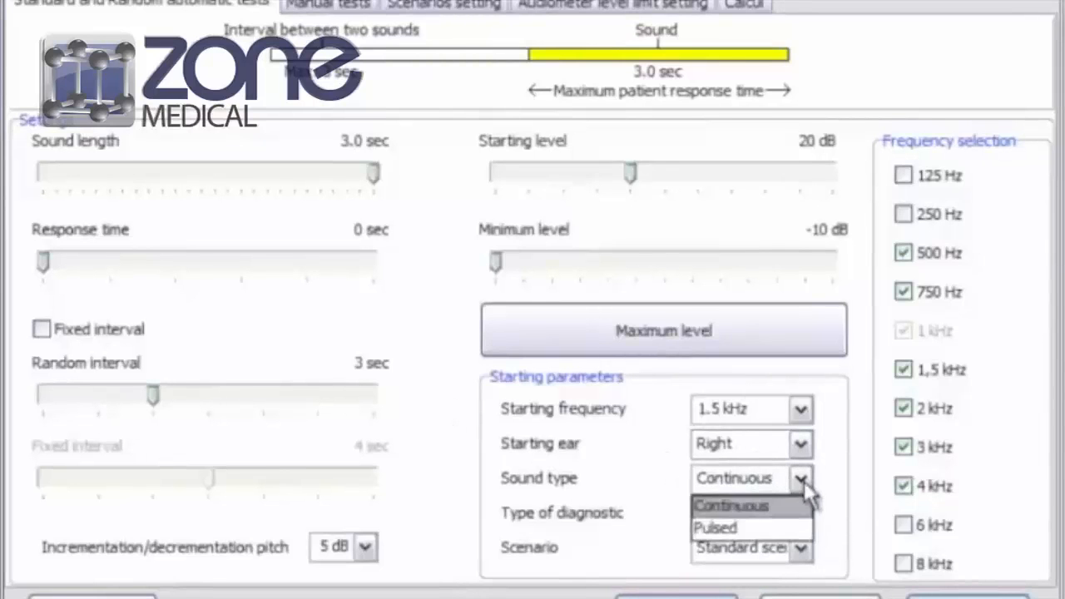
click(798, 408)
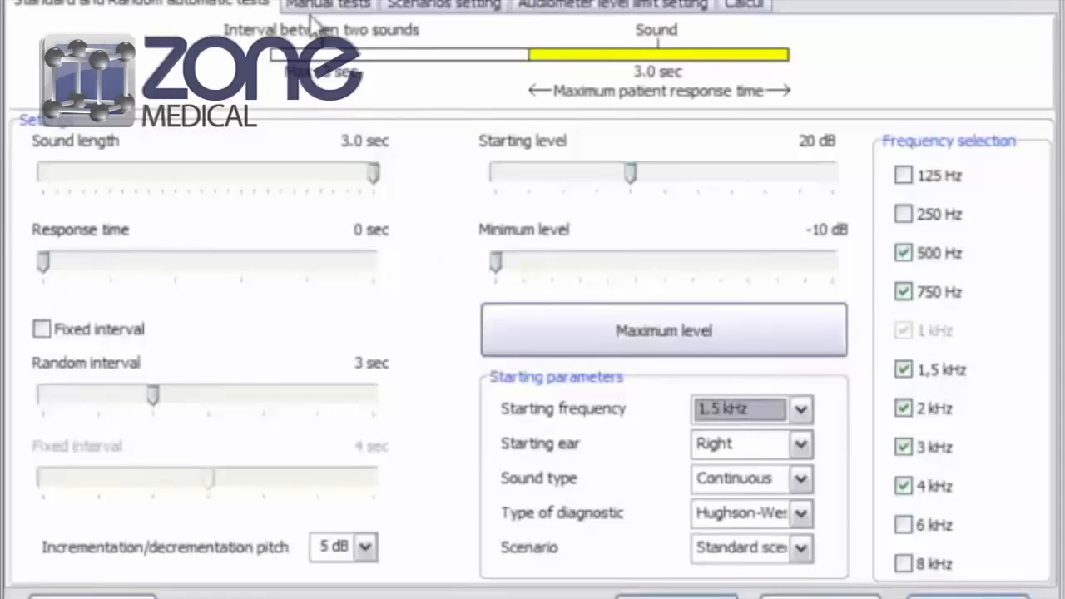
click(327, 5)
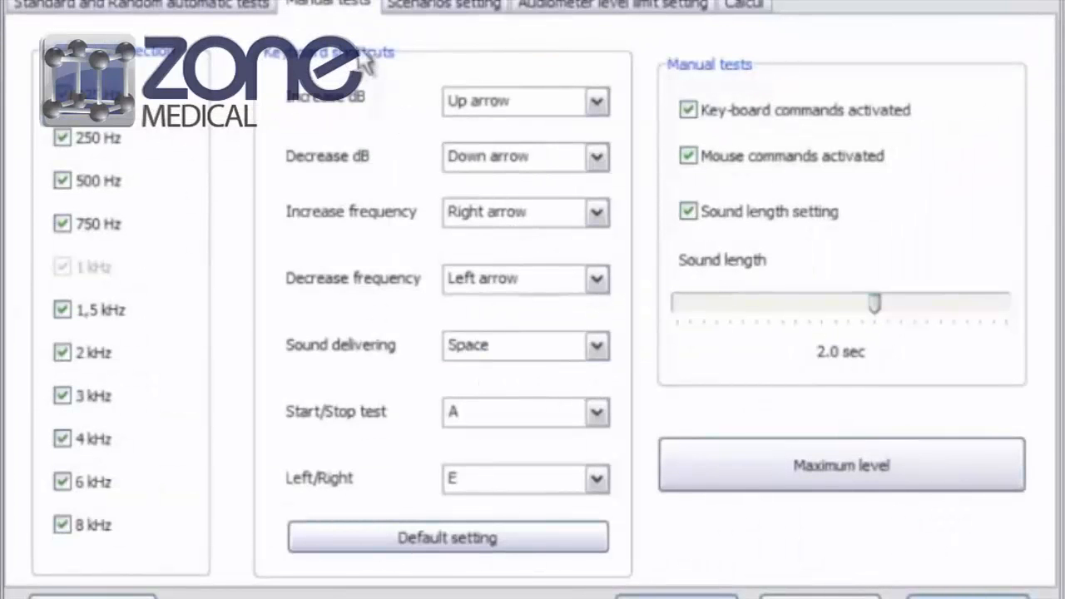
click(443, 5)
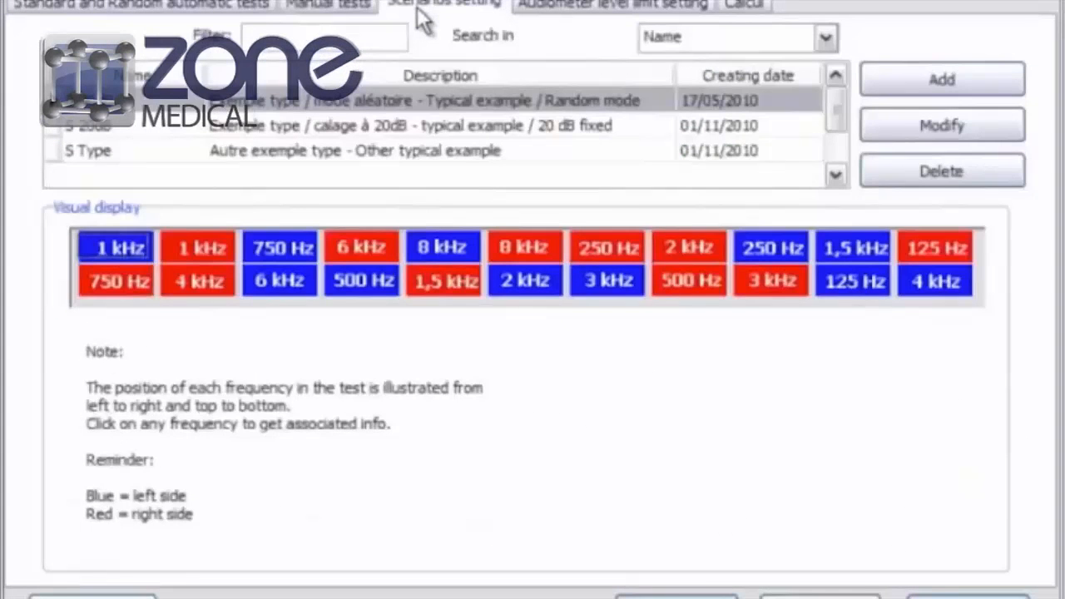